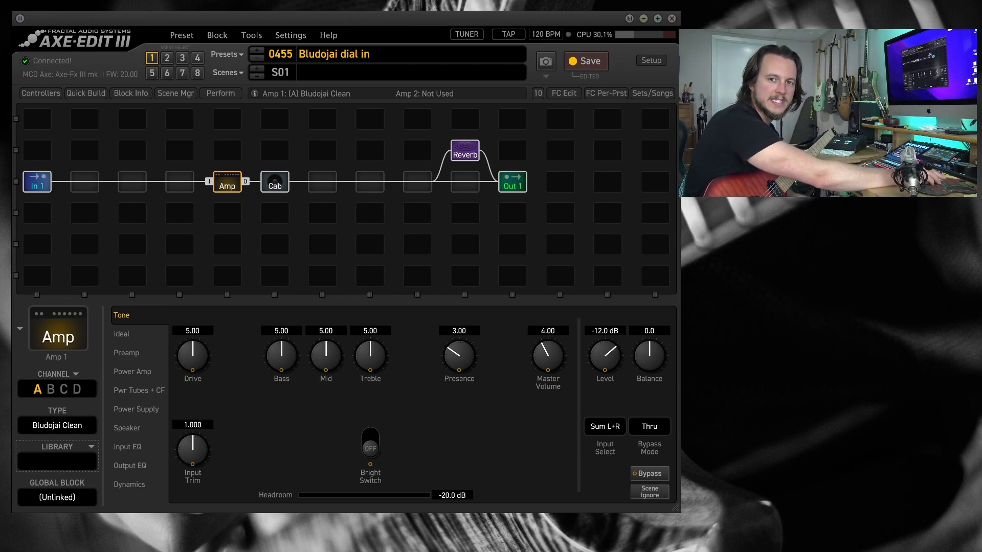
Open the Cab block to view the two G12-65 cabinets panned hard left and right.
{"action": "left_click", "coordinate": [322, 182]}
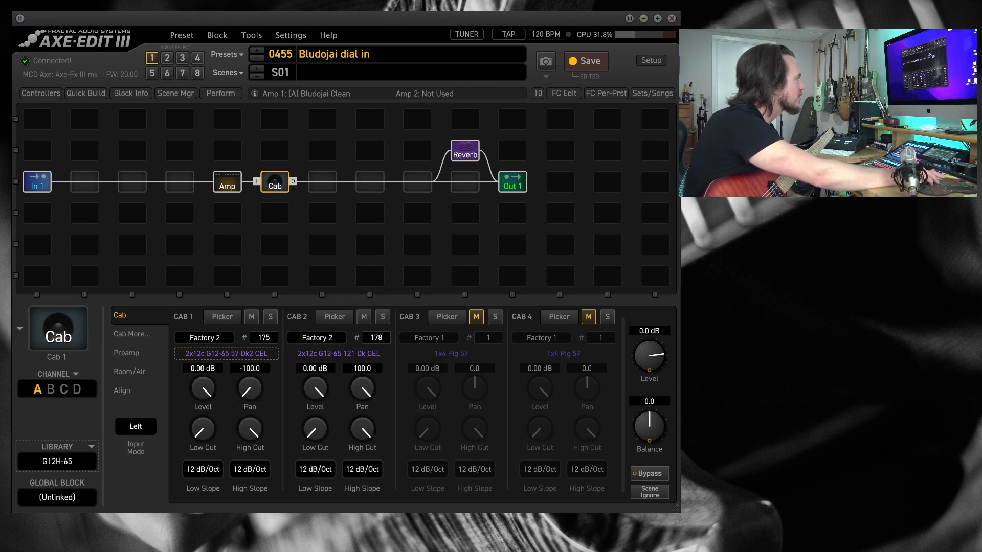
Confirm the cab's preamp type is None, then return to the Bludojai Clean amp page.
{"action": "left_click", "coordinate": [382, 317]}
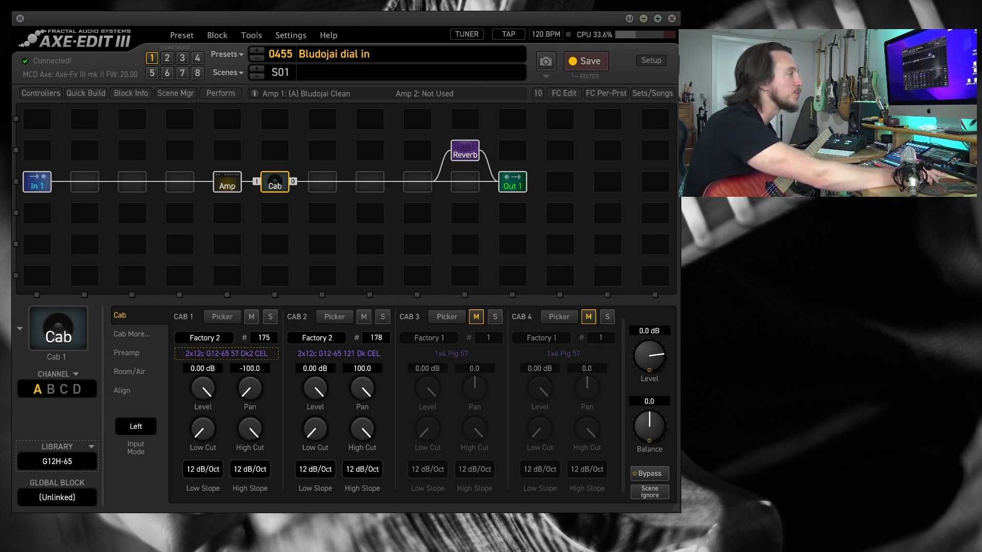
{"action": "left_click", "coordinate": [126, 353]}
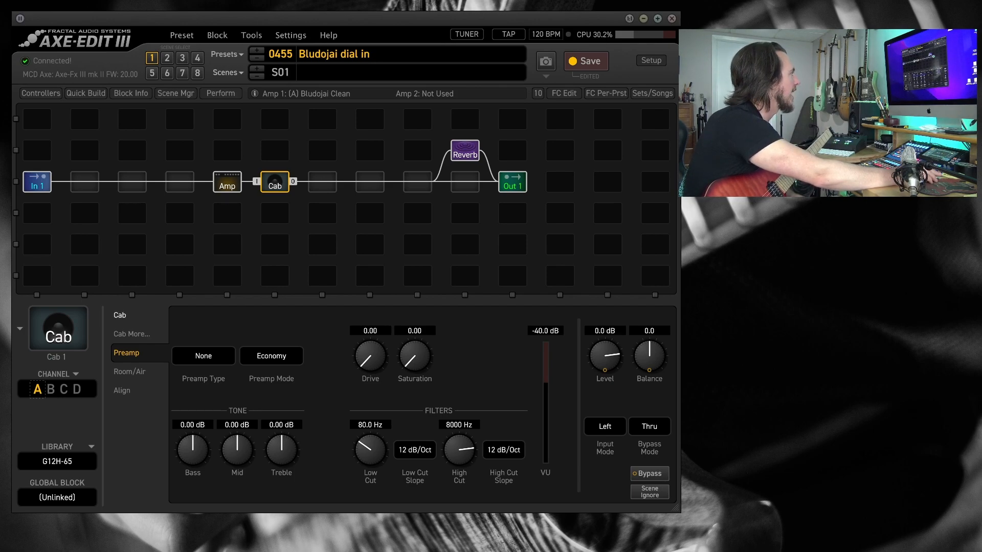
{"action": "left_click", "coordinate": [226, 182]}
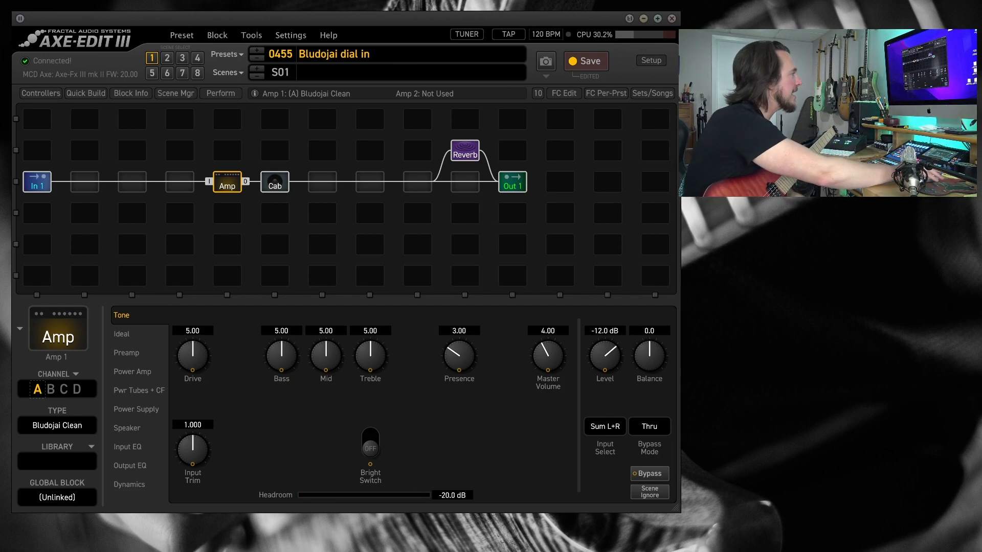
On channel A, lower bass to 2.48, turn Bright on, and raise the remaining tone knobs.
{"action": "left_click_drag", "start_coordinate": [281, 357], "coordinate": [281, 376]}
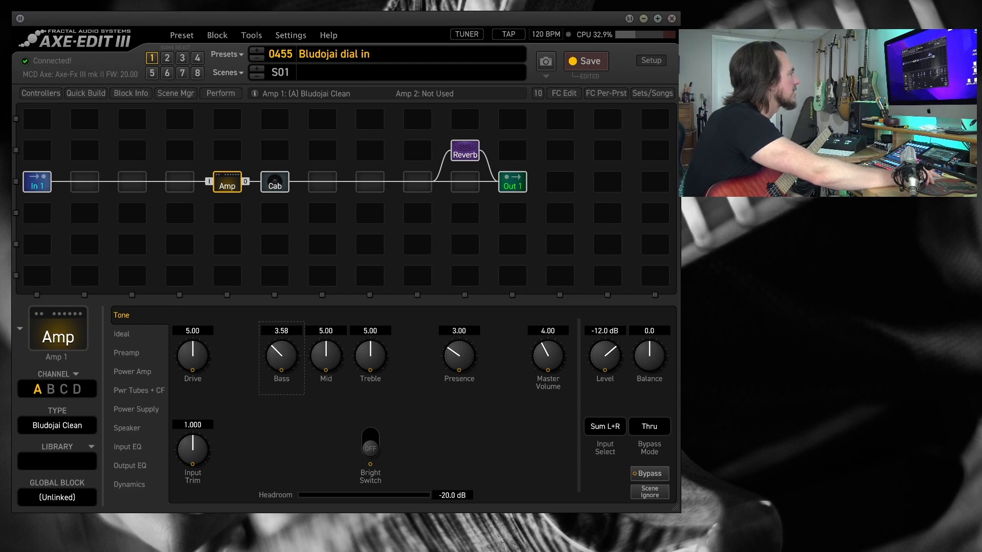
{"action": "left_click_drag", "start_coordinate": [281, 354], "coordinate": [281, 376]}
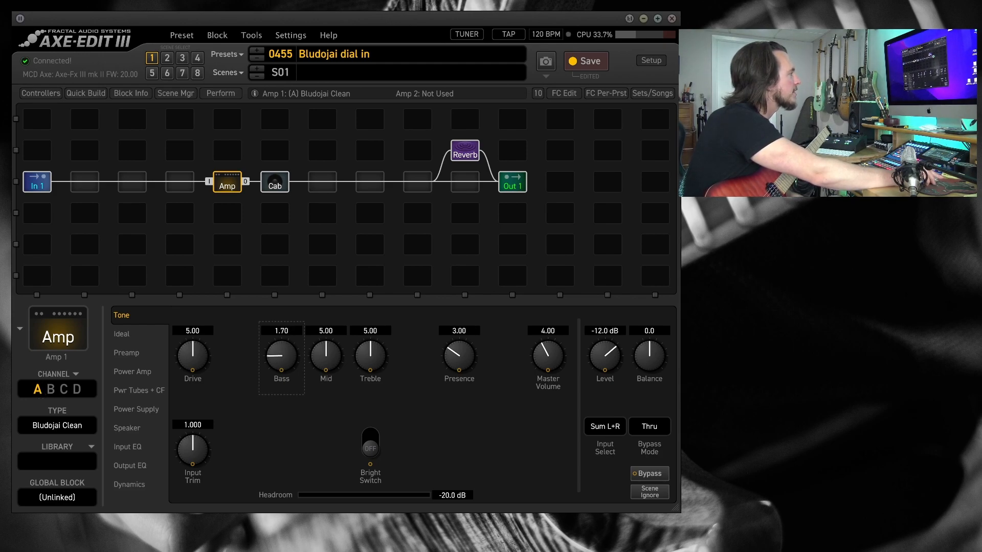
{"action": "left_click", "coordinate": [369, 445]}
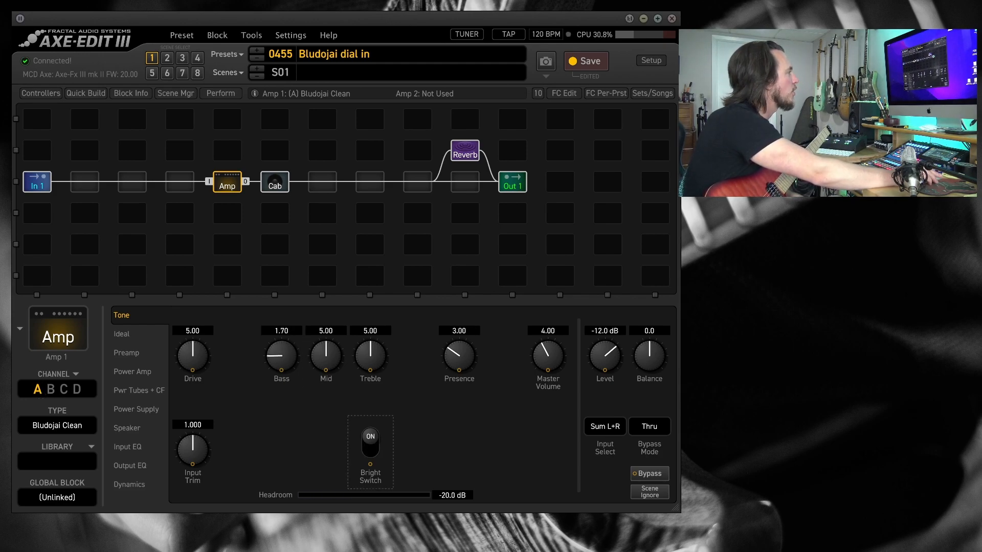
{"action": "left_click_drag", "start_coordinate": [370, 357], "coordinate": [370, 345]}
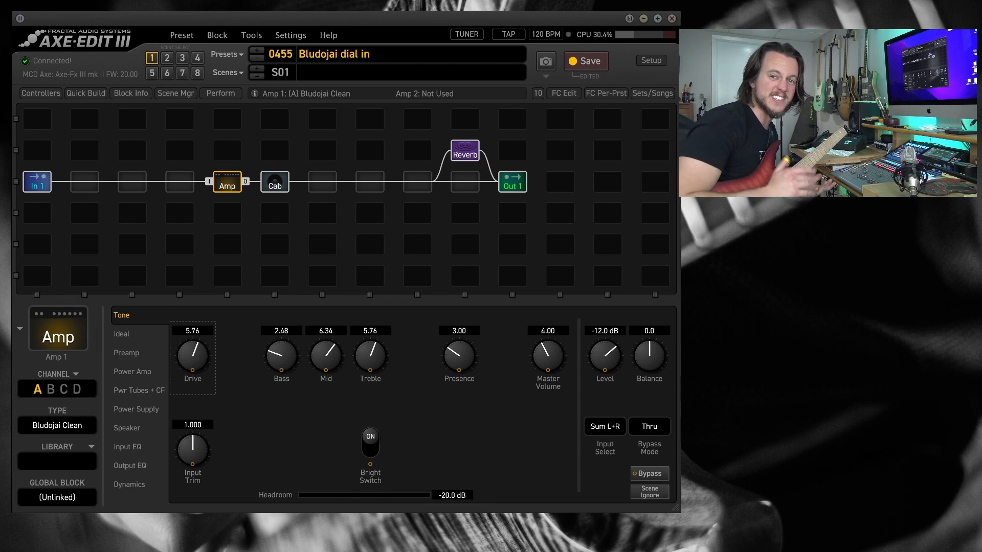
{"action": "left_click", "coordinate": [50, 389]}
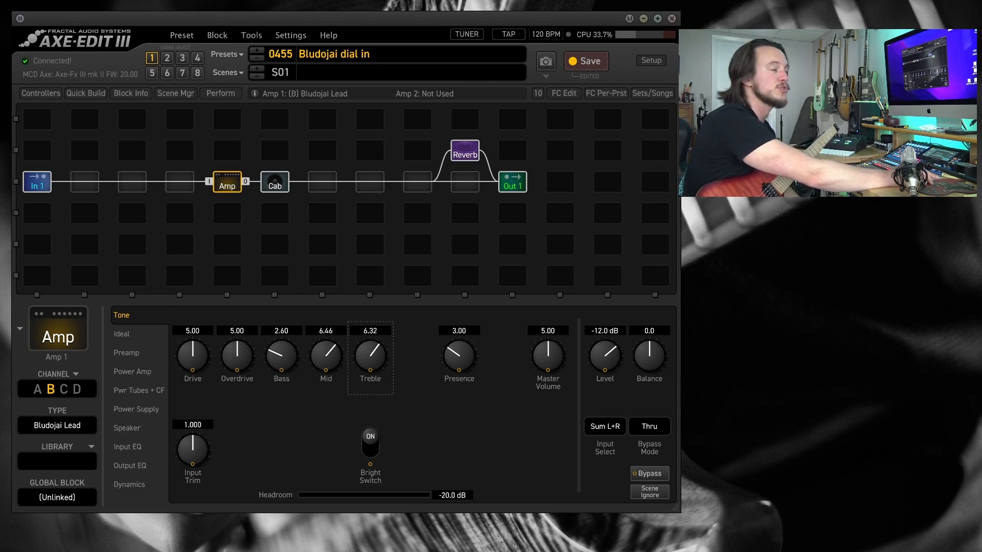
Set the Bludojai Lead channel's drive to 6.82 and overdrive to 6.88.
{"action": "left_click", "coordinate": [126, 352]}
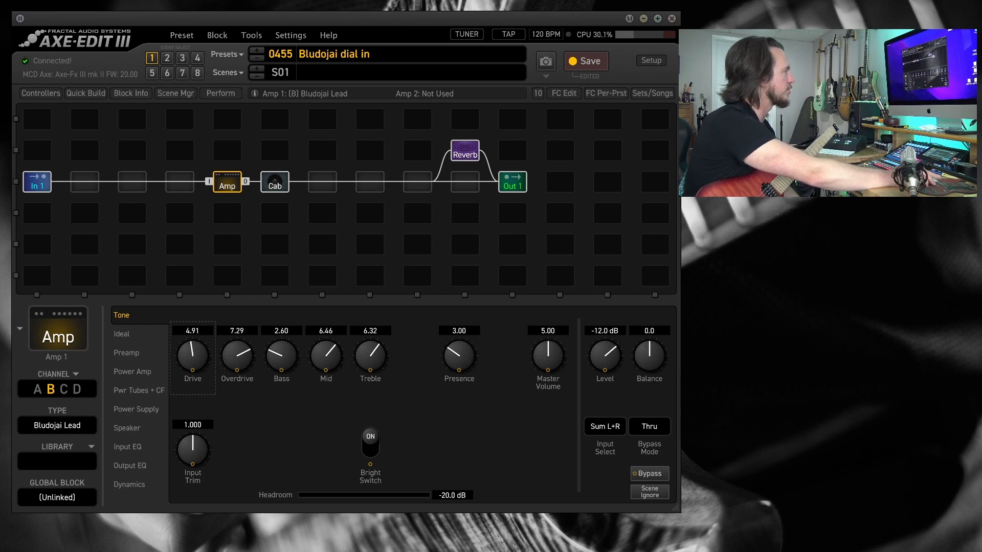
{"action": "left_click_drag", "start_coordinate": [193, 354], "coordinate": [193, 369]}
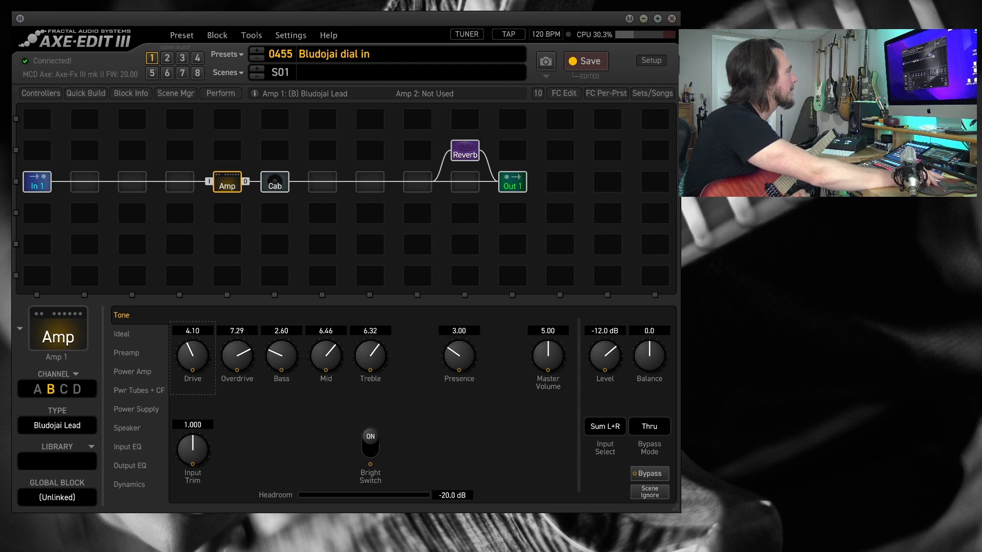
{"action": "left_click_drag", "start_coordinate": [192, 360], "coordinate": [207, 338]}
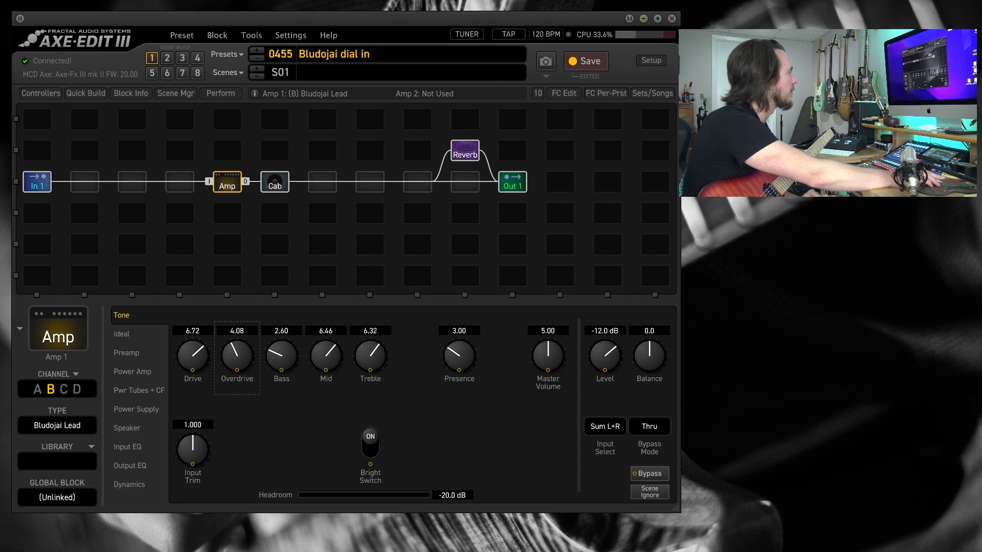
{"action": "left_click_drag", "start_coordinate": [236, 356], "coordinate": [237, 338]}
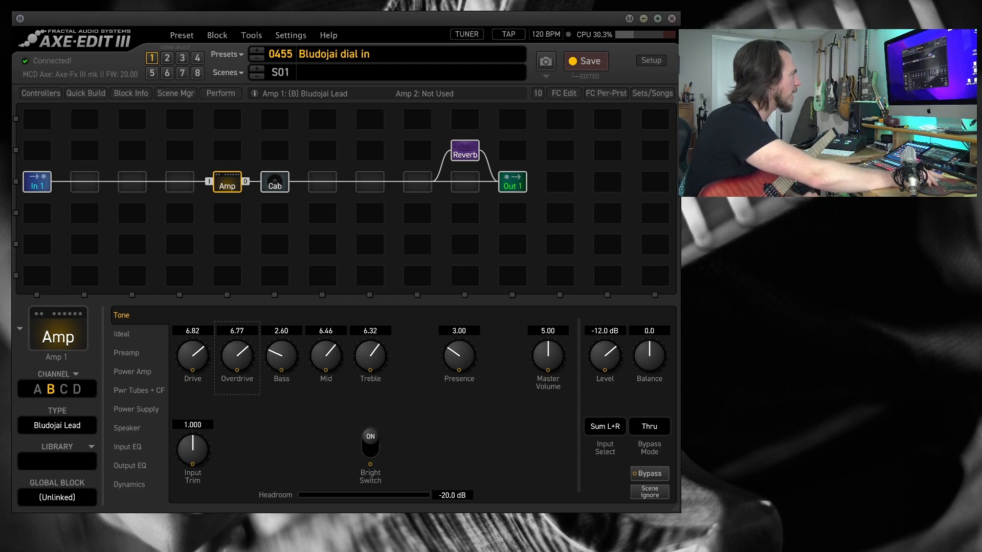
{"action": "left_click_drag", "start_coordinate": [237, 357], "coordinate": [237, 351]}
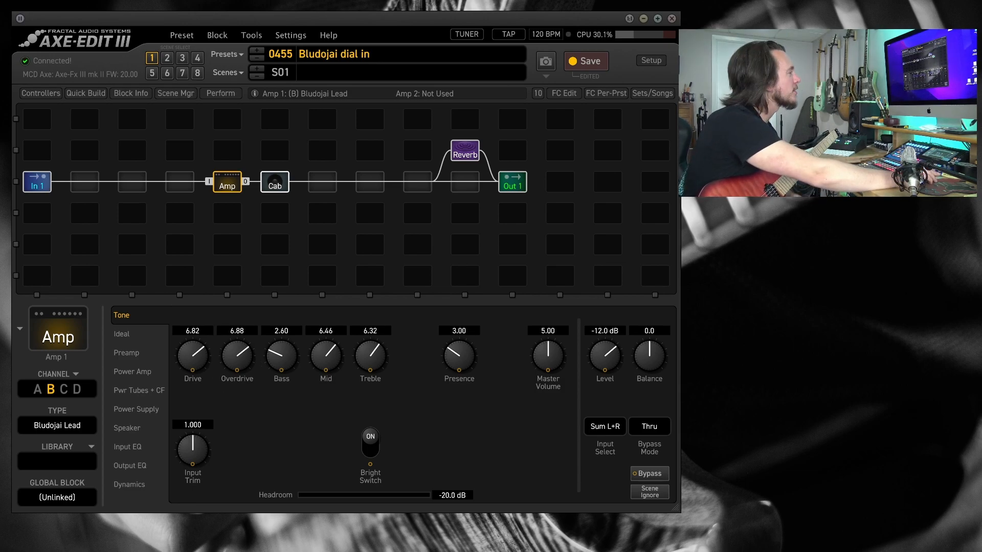
Drop channel B's presence to 2.36 and treble to 4.37.
{"action": "left_click", "coordinate": [37, 389]}
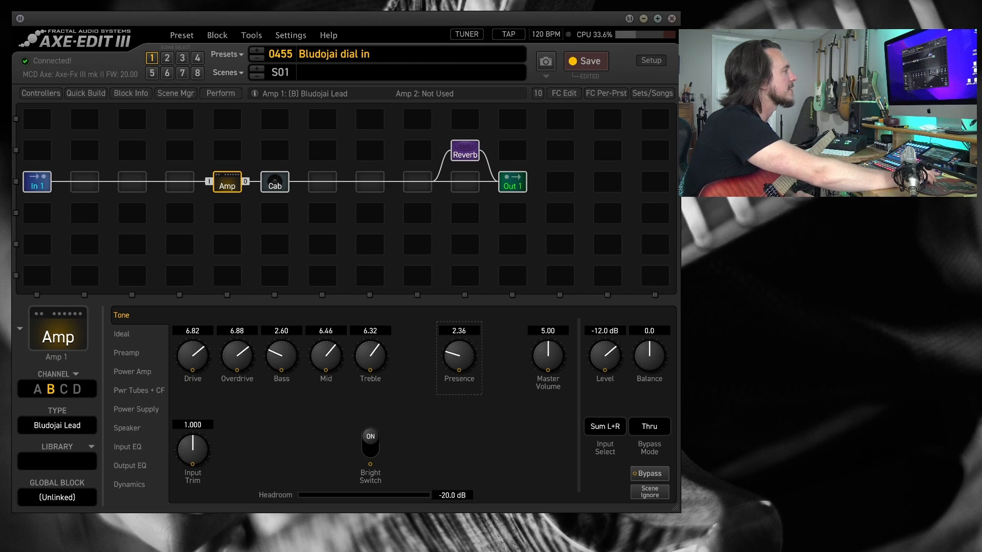
{"action": "left_click_drag", "start_coordinate": [370, 357], "coordinate": [370, 376]}
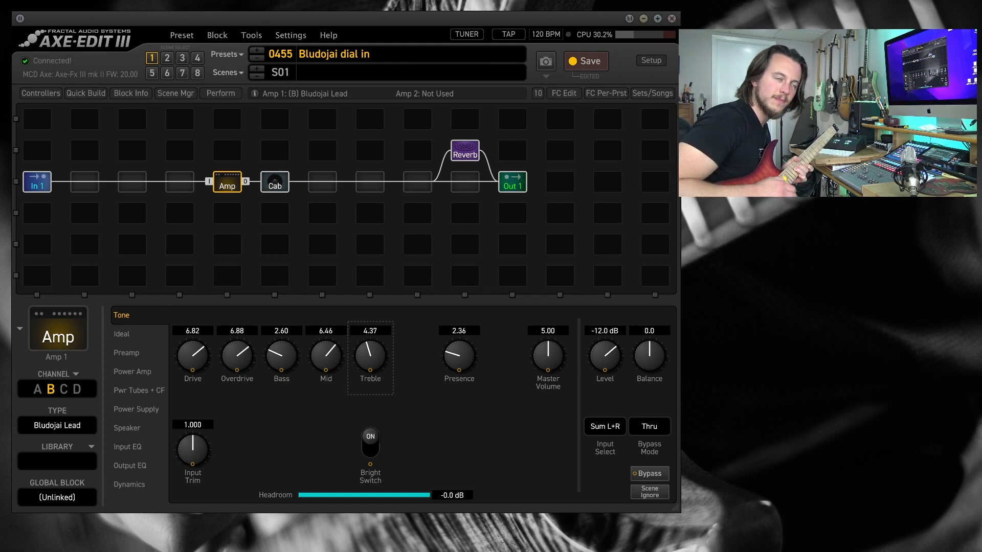
{"action": "left_click", "coordinate": [53, 388]}
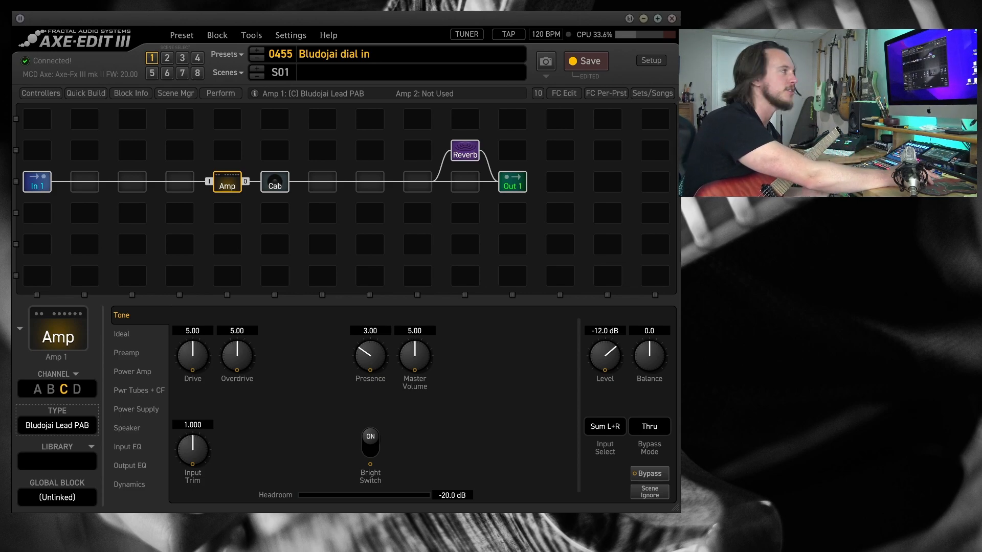
Give the Lead PAB channel drive 6.94, overdrive 6.77 and presence 1.80.
{"action": "left_click_drag", "start_coordinate": [192, 356], "coordinate": [200, 342]}
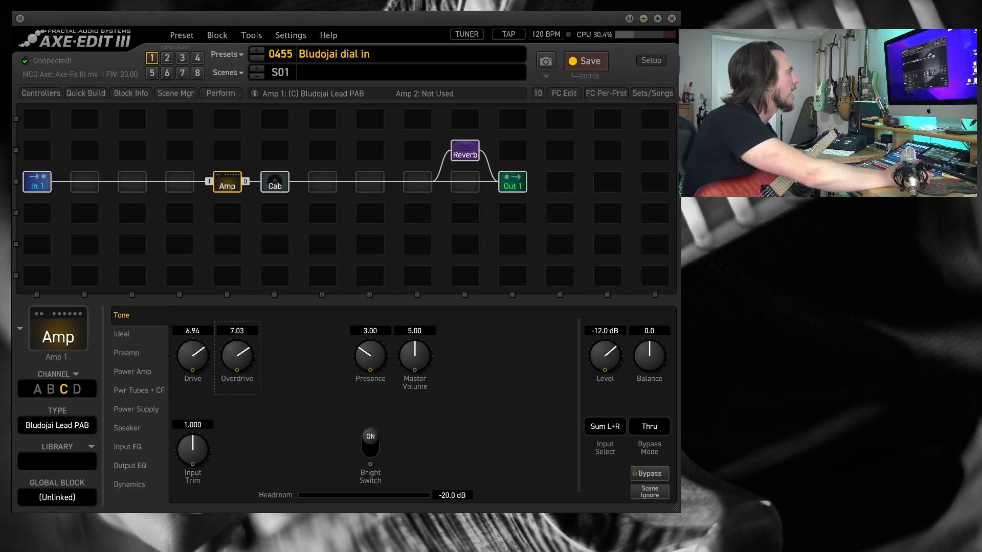
{"action": "left_click_drag", "start_coordinate": [236, 354], "coordinate": [237, 363]}
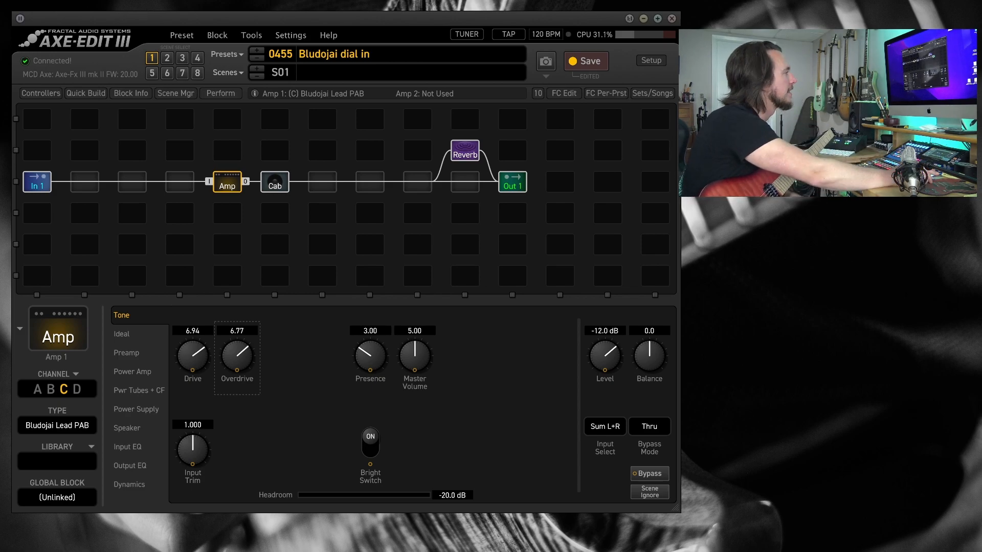
{"action": "left_click_drag", "start_coordinate": [369, 360], "coordinate": [369, 376]}
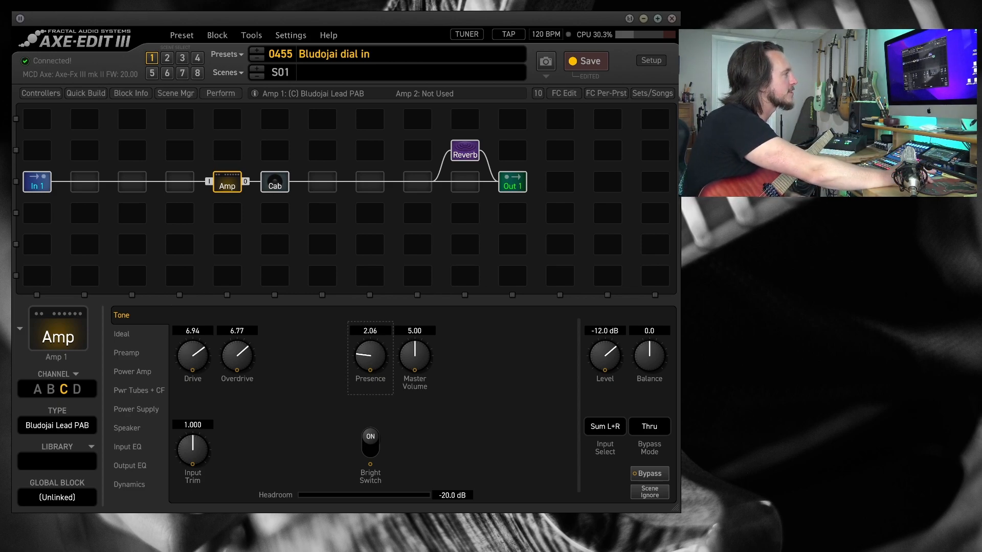
{"action": "left_click_drag", "start_coordinate": [369, 360], "coordinate": [369, 373]}
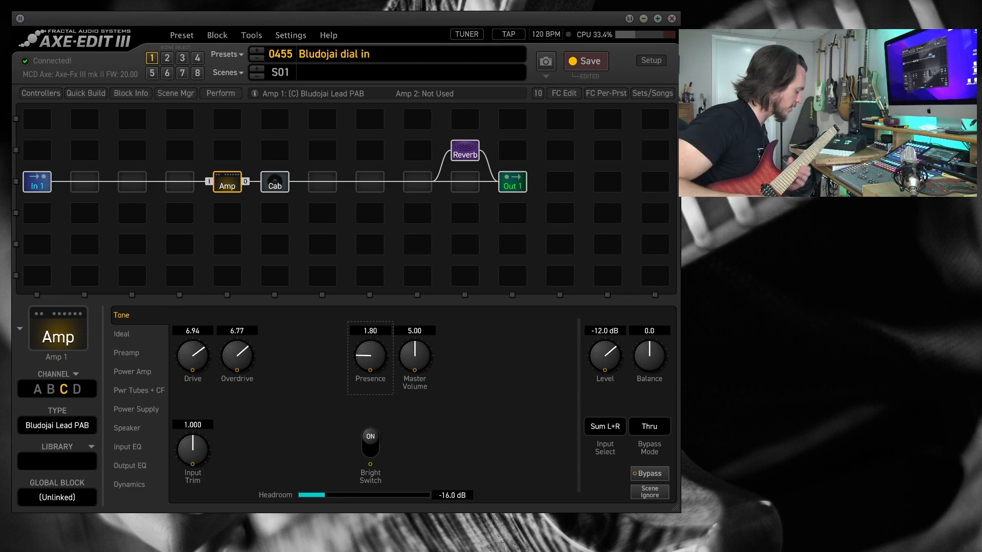